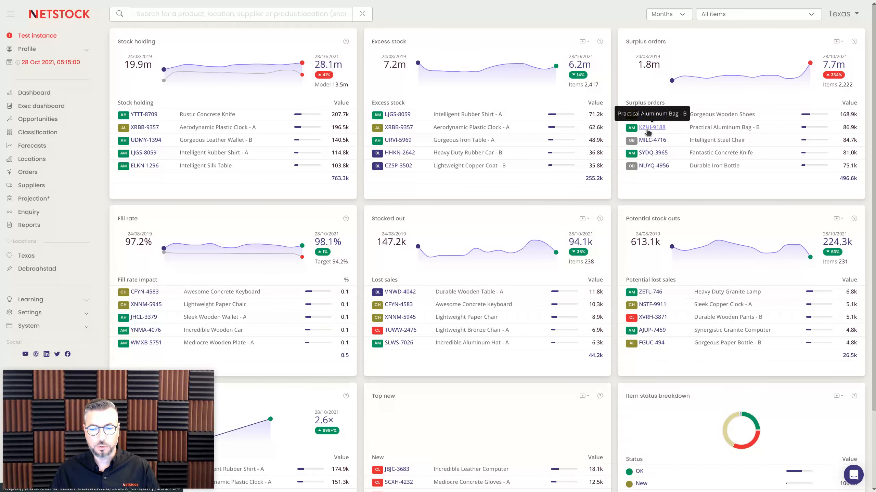
# Step: Open KZHI-9188 Practical Aluminum Bag - B from Surplus orders and view its Purchase orders tab
pyautogui.click(651, 128)
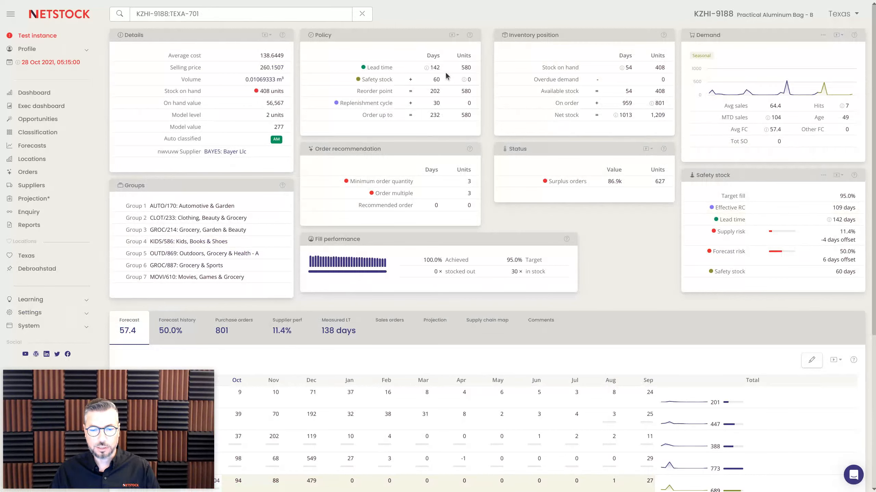
pyautogui.scroll(-3)
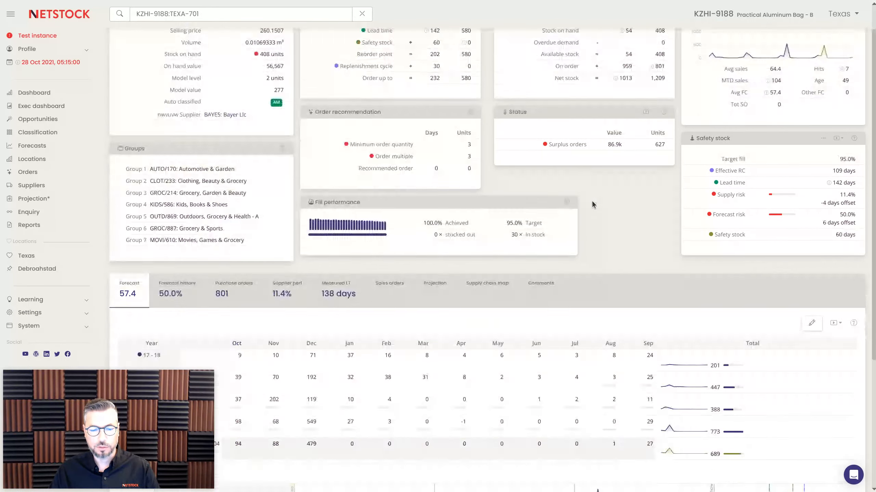
pyautogui.scroll(-3)
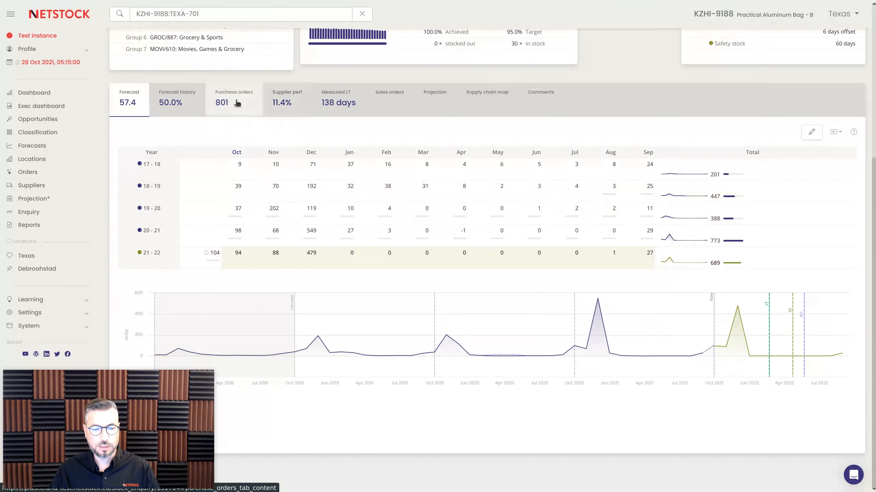
pyautogui.click(234, 100)
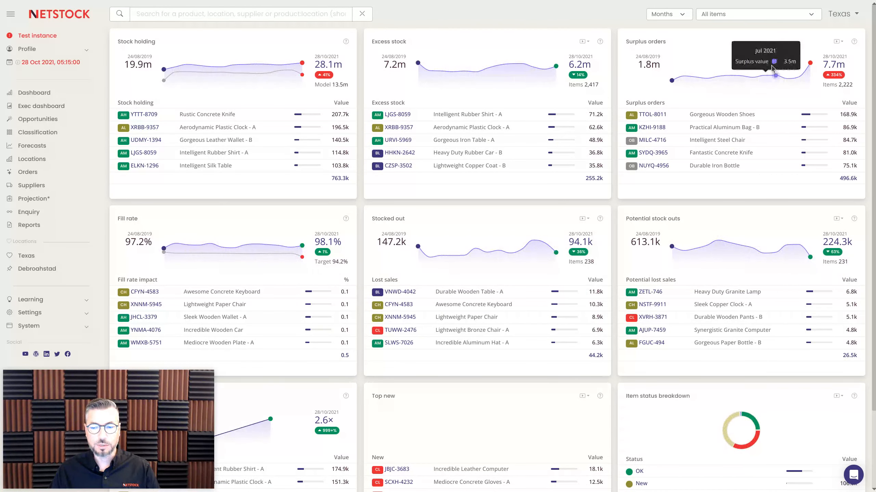
# Step: Change the location from Texas to Debroahstad
pyautogui.click(840, 13)
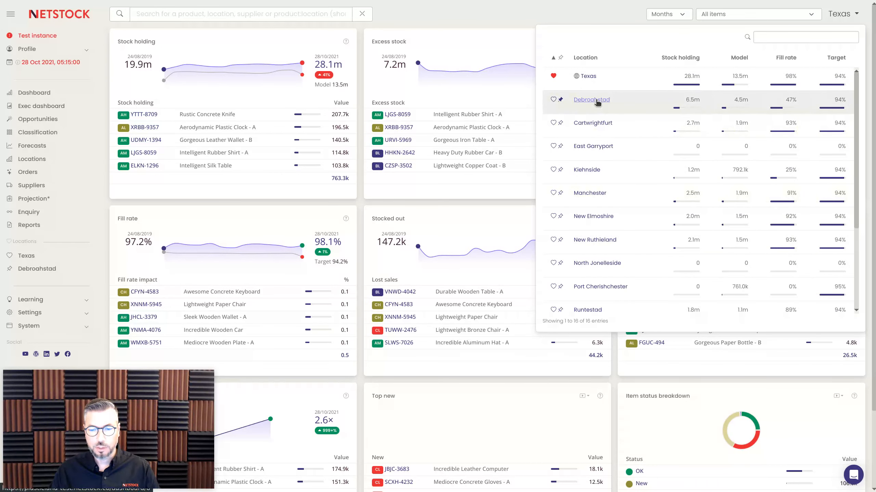
pyautogui.click(591, 100)
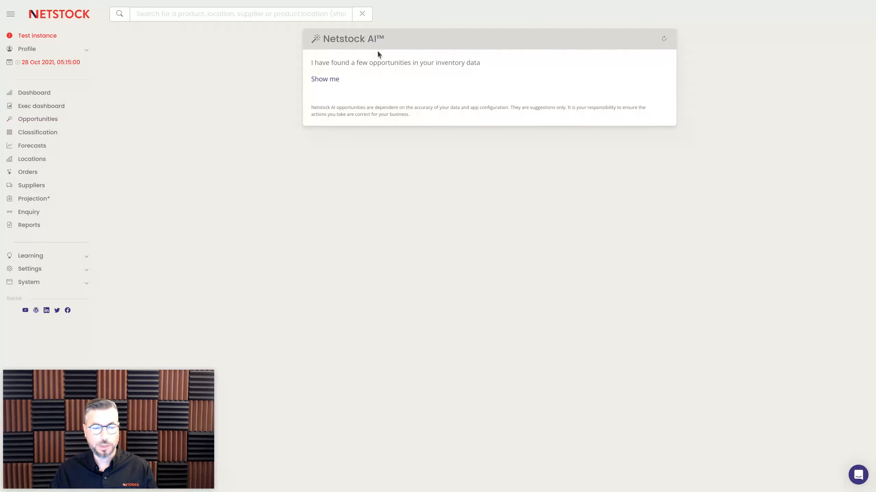
pyautogui.moveTo(266, 81)
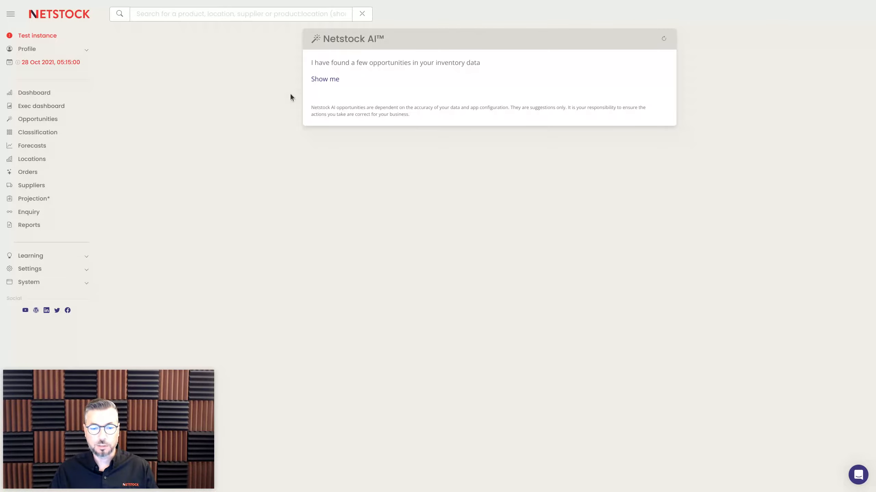
pyautogui.moveTo(316, 73)
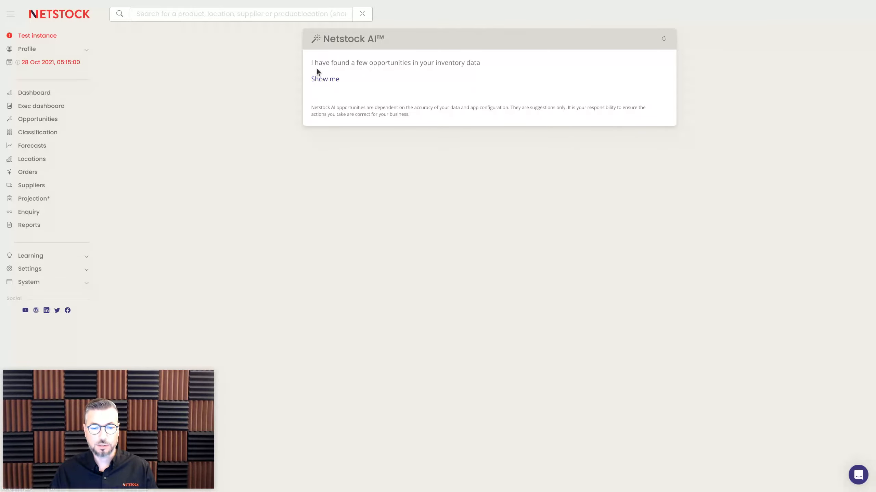
pyautogui.moveTo(477, 72)
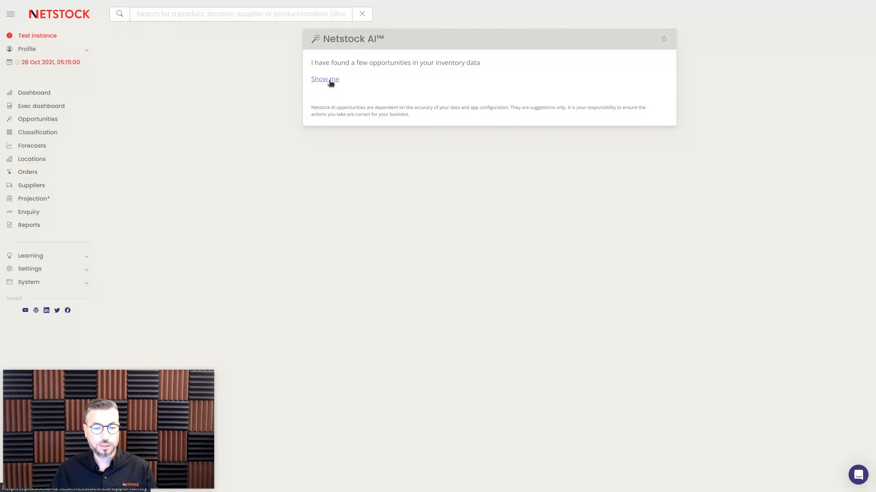
# Step: Show the first AI opportunity: 366 surplus KZHI-9188 units costing $50.7k
pyautogui.click(325, 79)
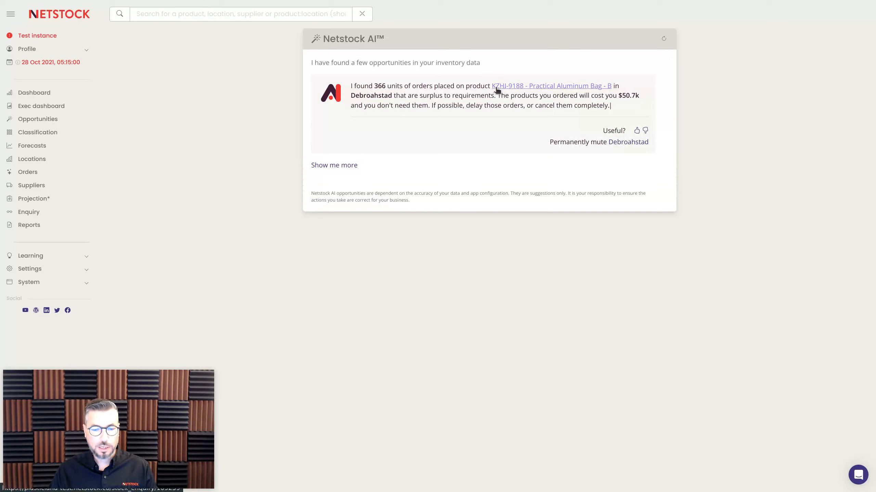
pyautogui.moveTo(373, 95)
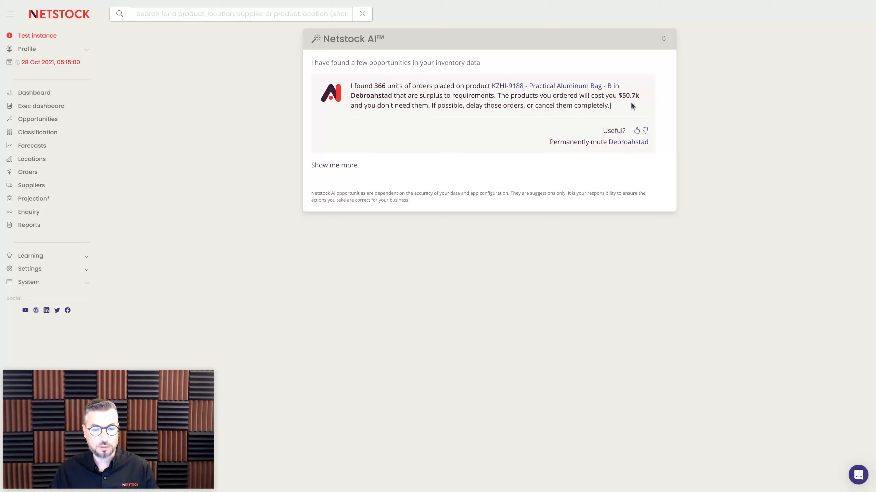
pyautogui.moveTo(442, 116)
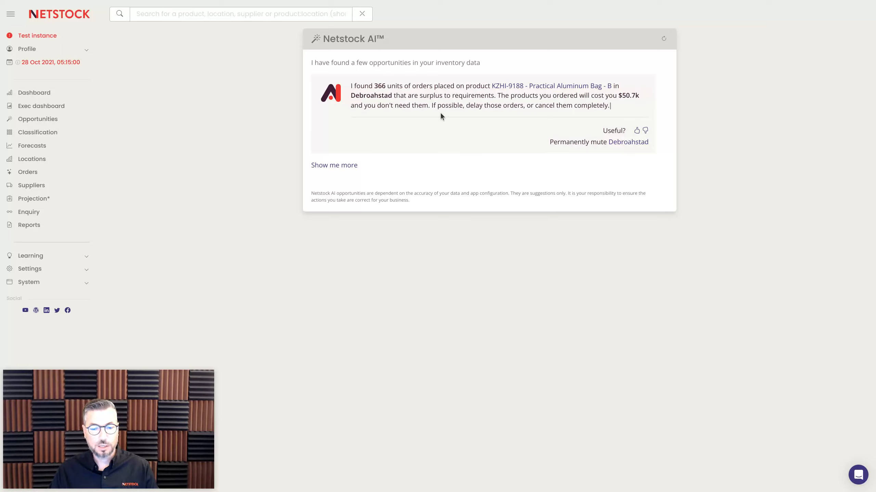
pyautogui.moveTo(531, 118)
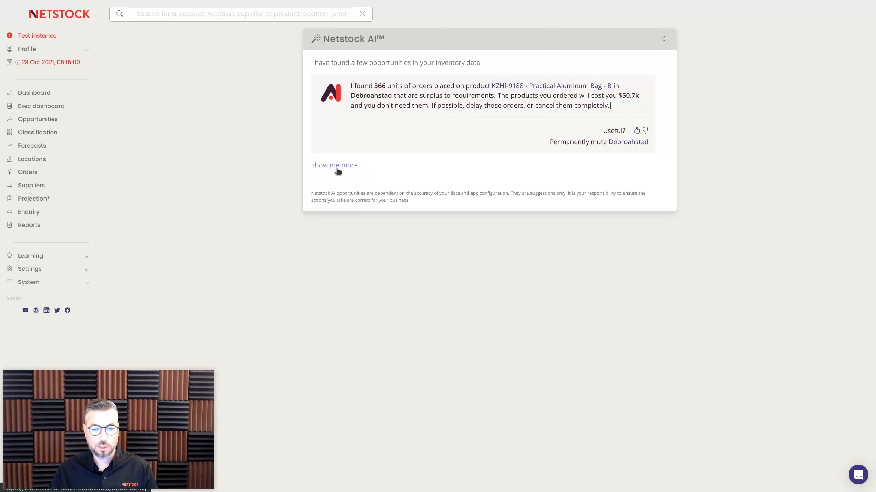
# Step: Show the second opportunity: 230 surplus SYDQ-3965 units, $48.6k excess inventory
pyautogui.click(334, 165)
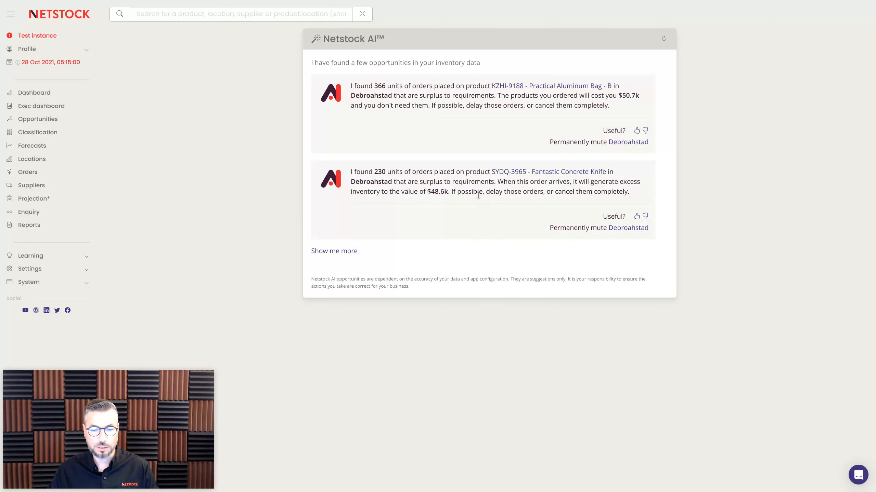
pyautogui.moveTo(364, 247)
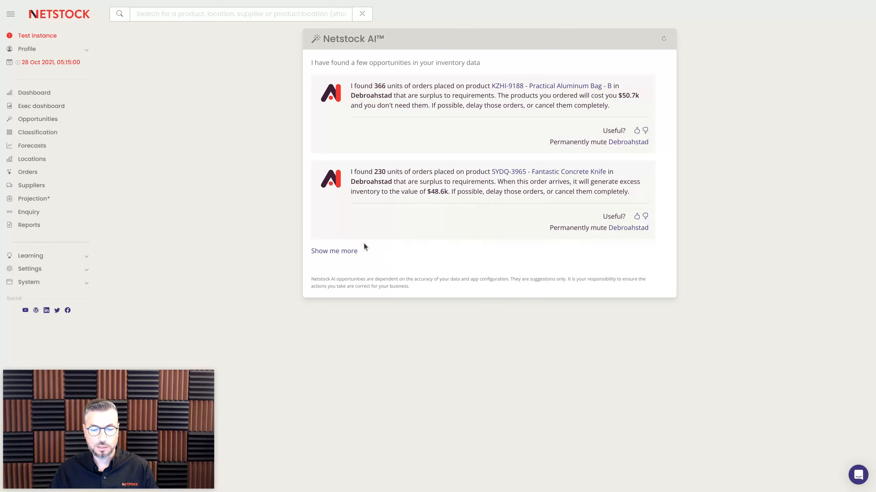
# Step: Show the third opportunity: VQOE-734 stocks out 29 Oct 2021, losing $23.9k
pyautogui.click(334, 251)
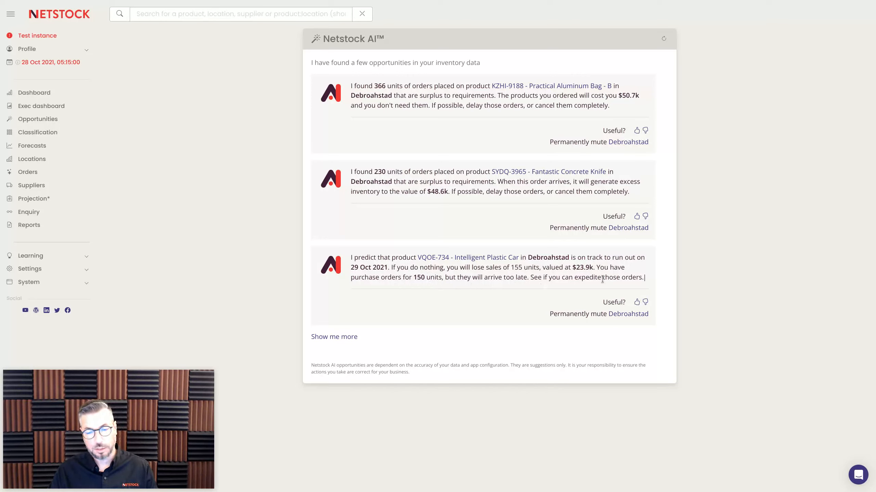
pyautogui.moveTo(522, 295)
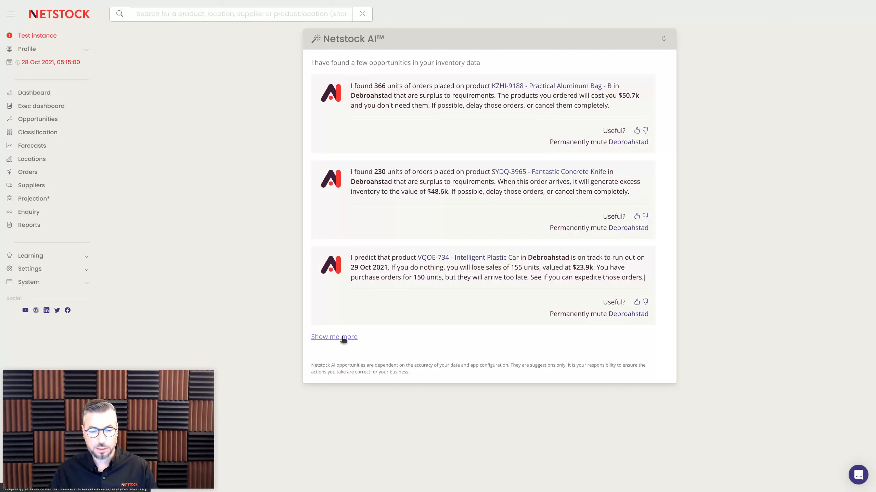
# Step: Show the fourth opportunity: immediate purchase order advised for RMLS-3085 Small Silk Keyboard - B
pyautogui.click(333, 336)
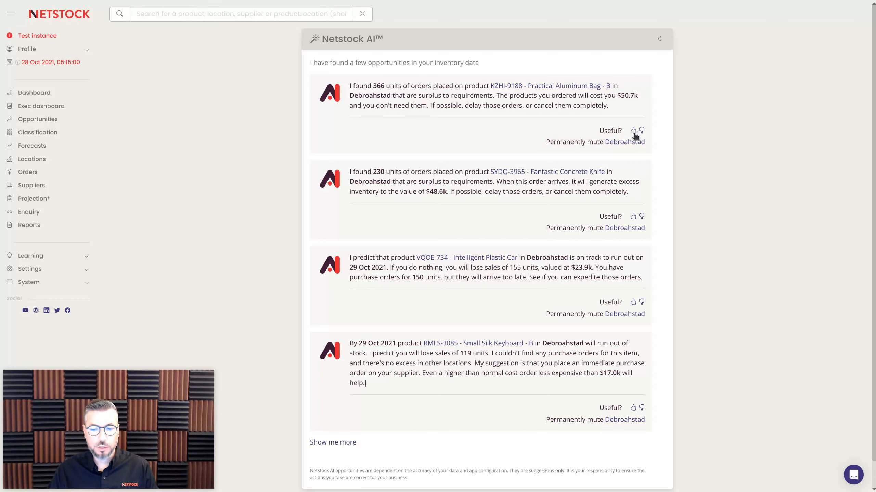
pyautogui.moveTo(640, 206)
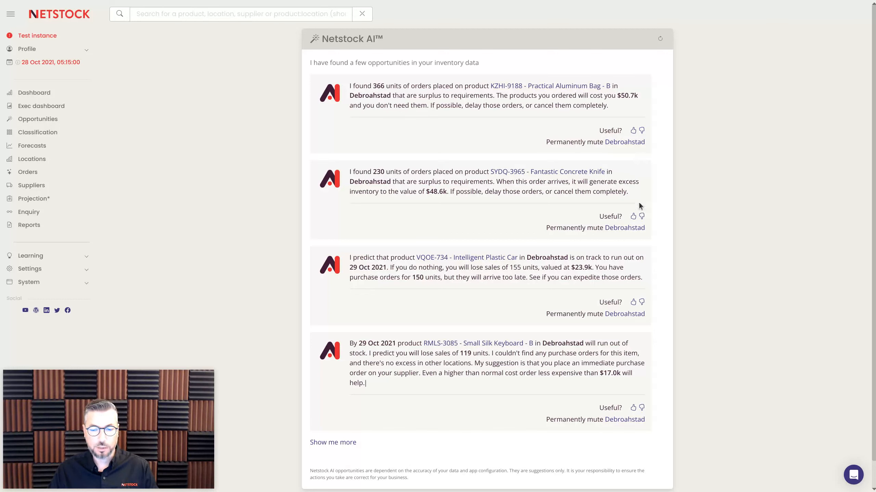